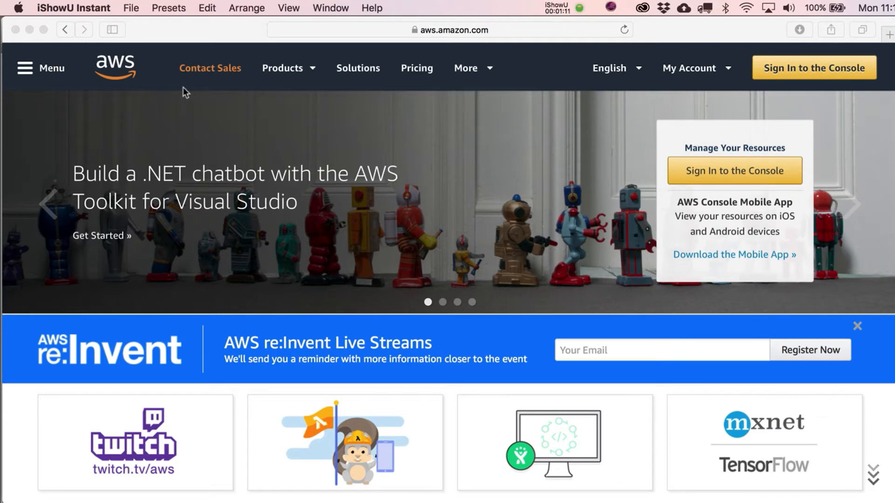
mouse_move(376, 33)
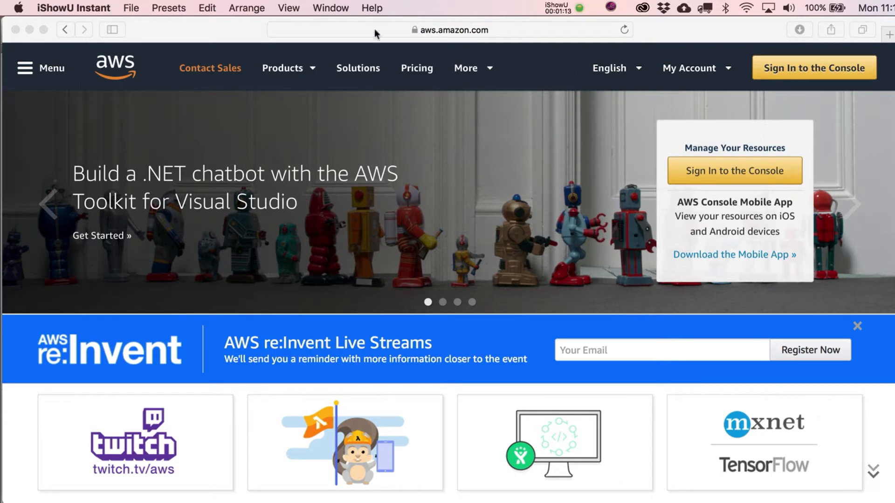
Sign in to the AWS Management Console from the aws.amazon.com home page.
click(855, 204)
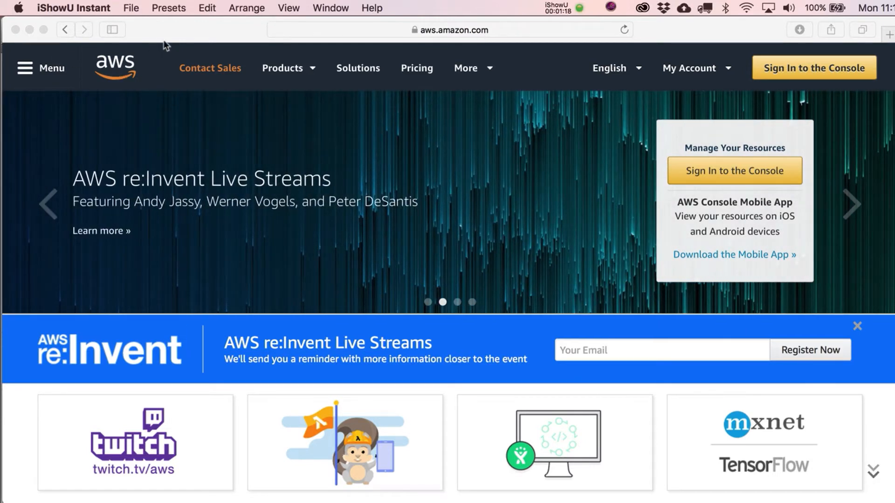
mouse_move(675, 125)
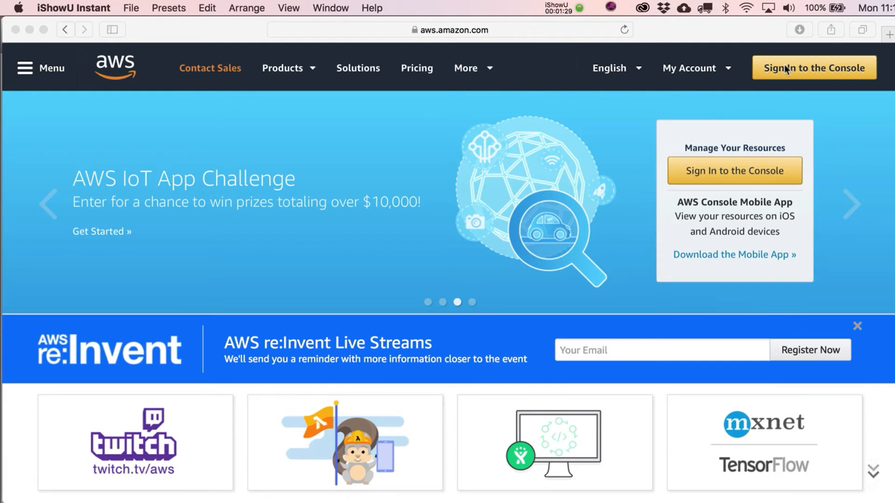
click(813, 69)
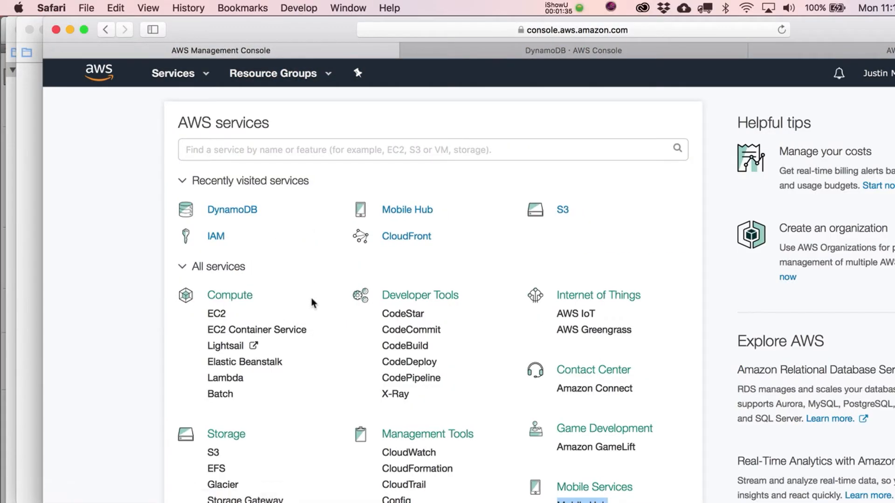
mouse_move(194, 119)
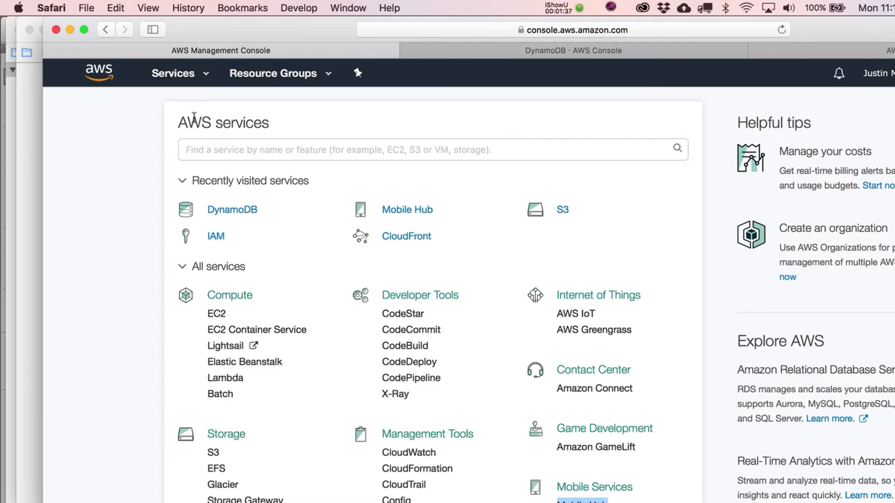
scroll(down, 3)
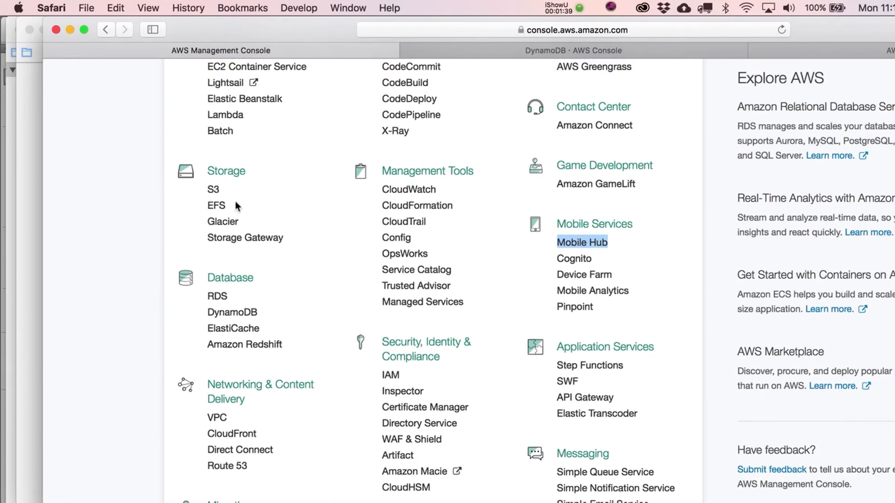
scroll(up, 3)
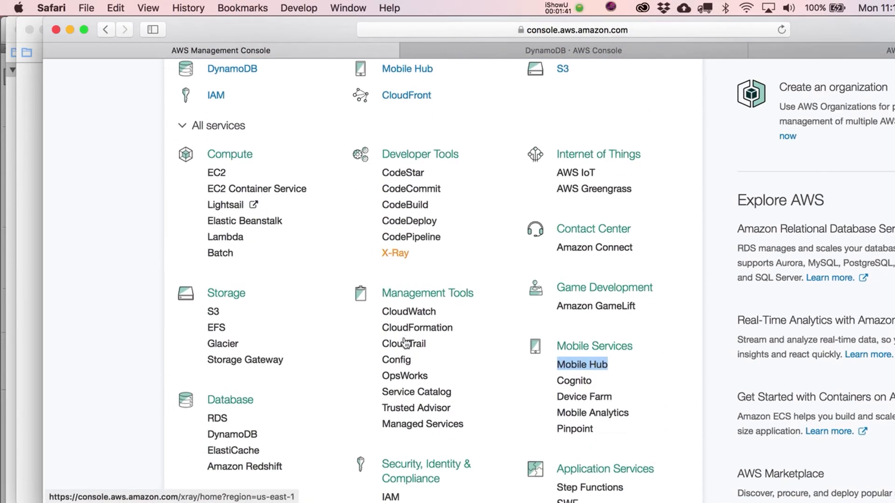
mouse_move(403, 343)
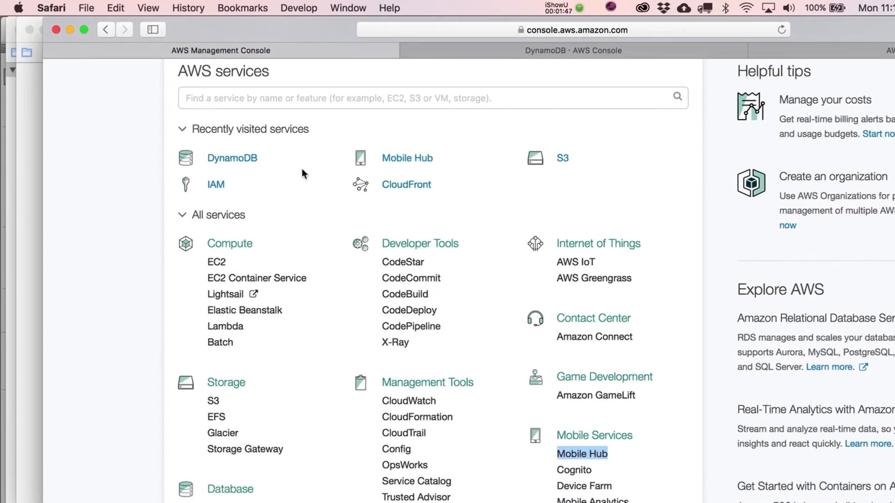
mouse_move(231, 408)
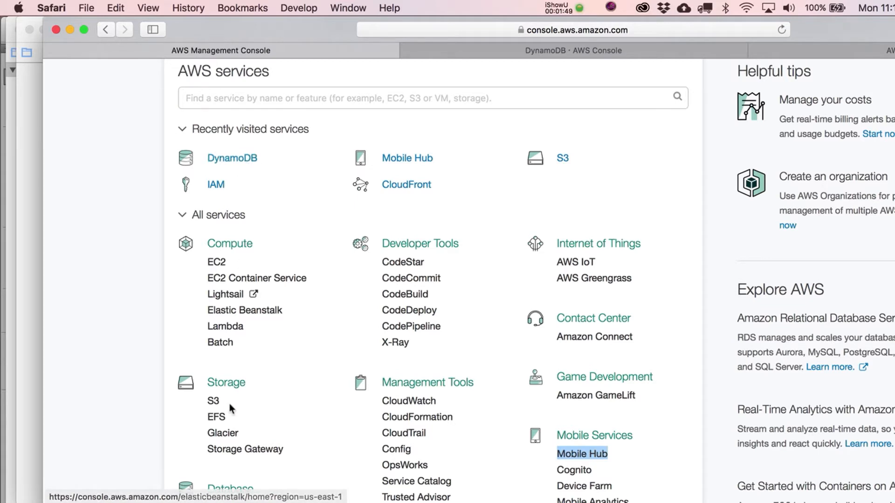
mouse_move(213, 400)
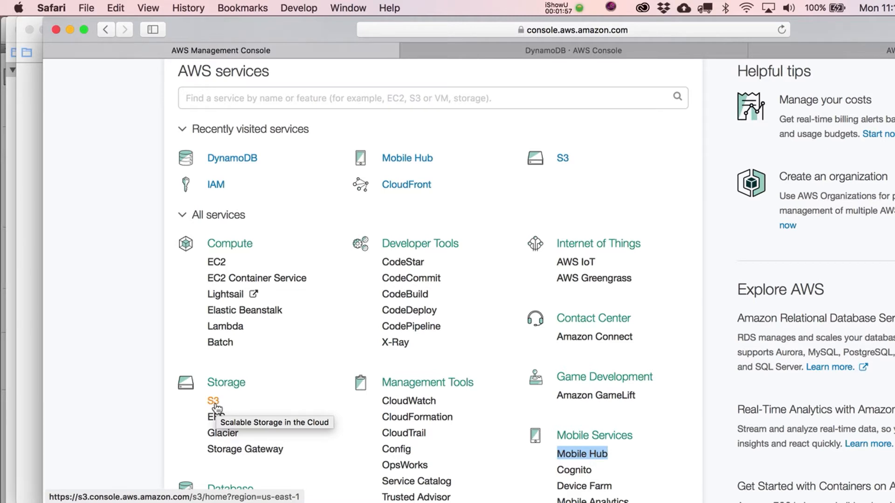
scroll(up, 3)
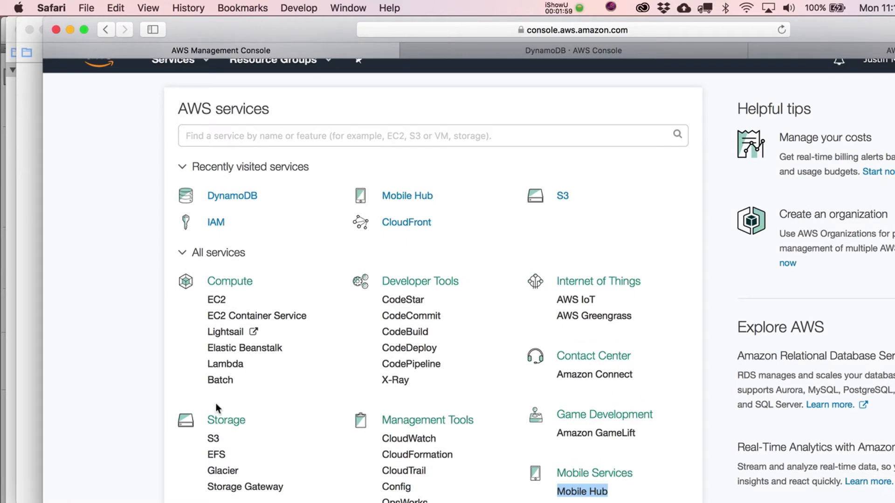
mouse_move(422, 306)
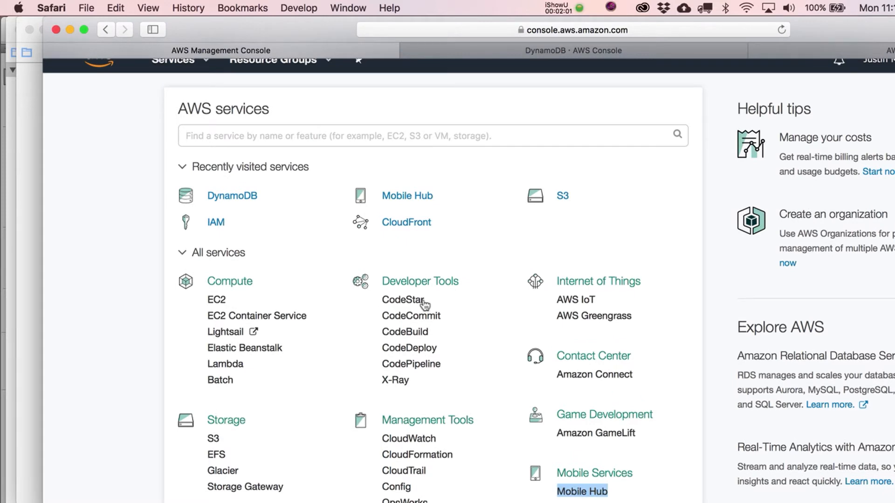
mouse_move(822, 162)
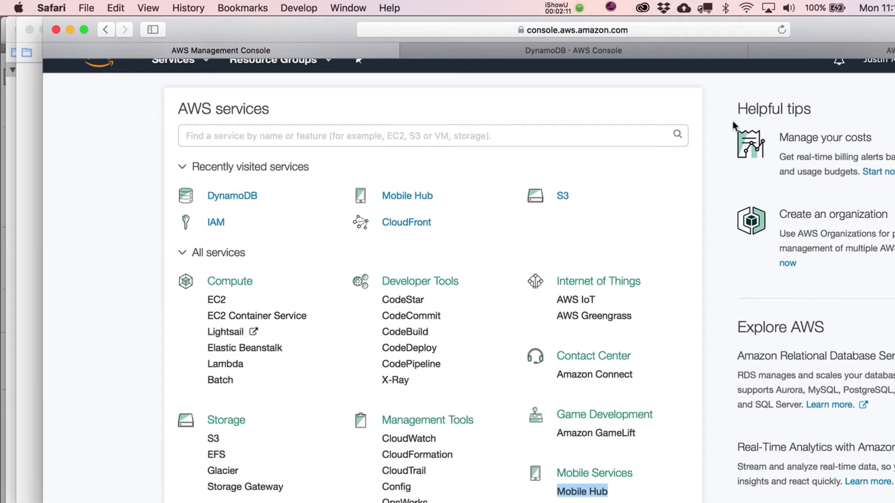
mouse_move(237, 202)
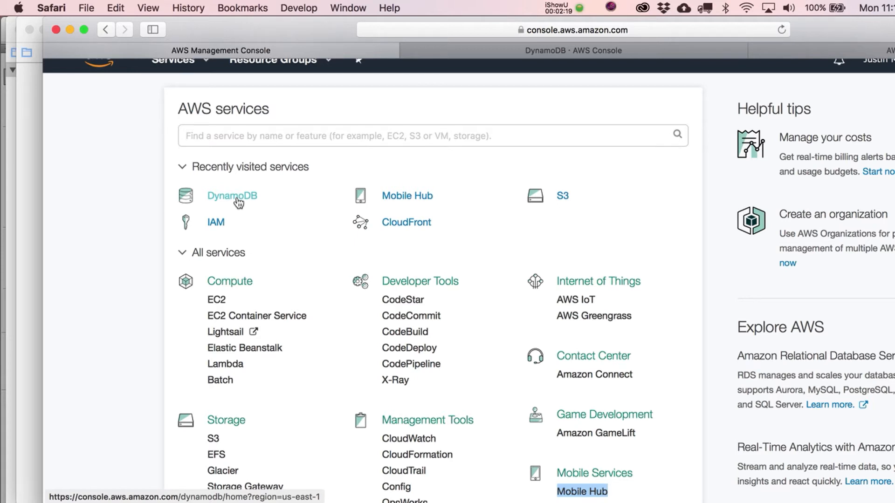
scroll(down, 3)
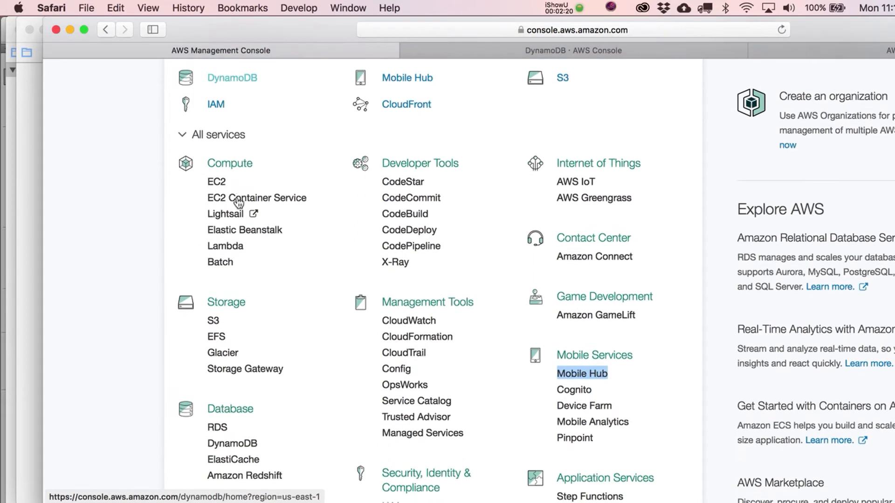
scroll(up, 3)
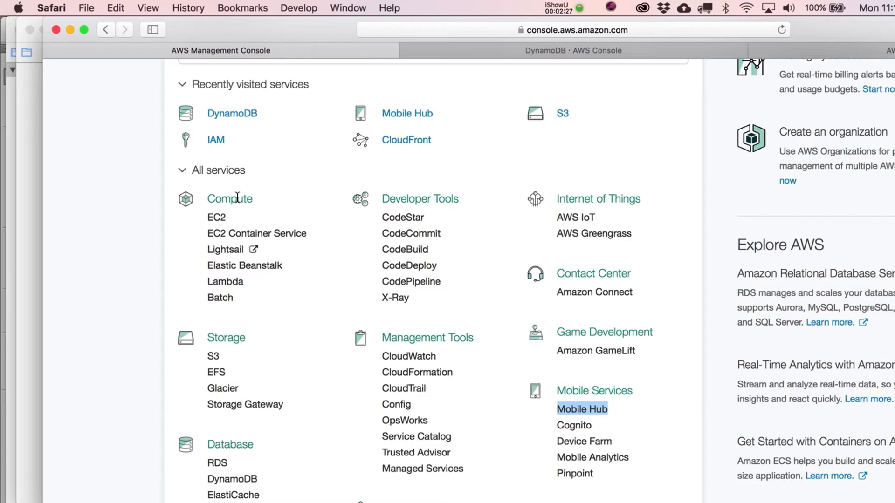
mouse_move(229, 135)
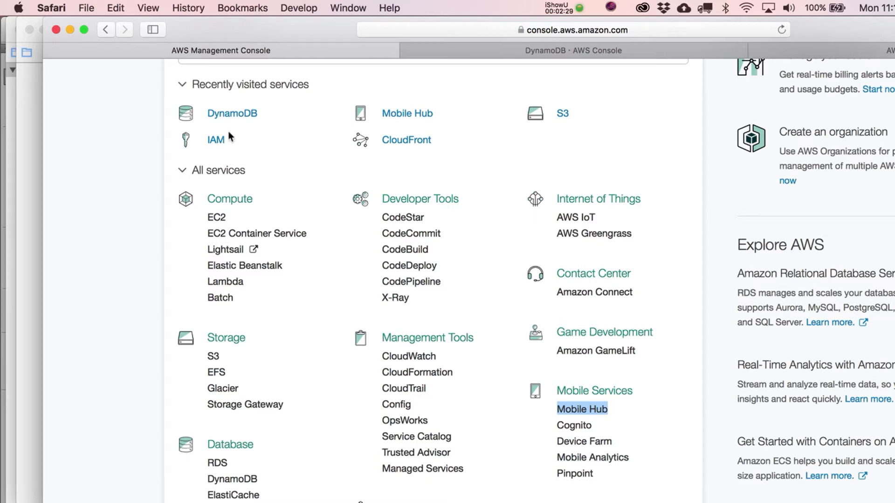
mouse_move(328, 317)
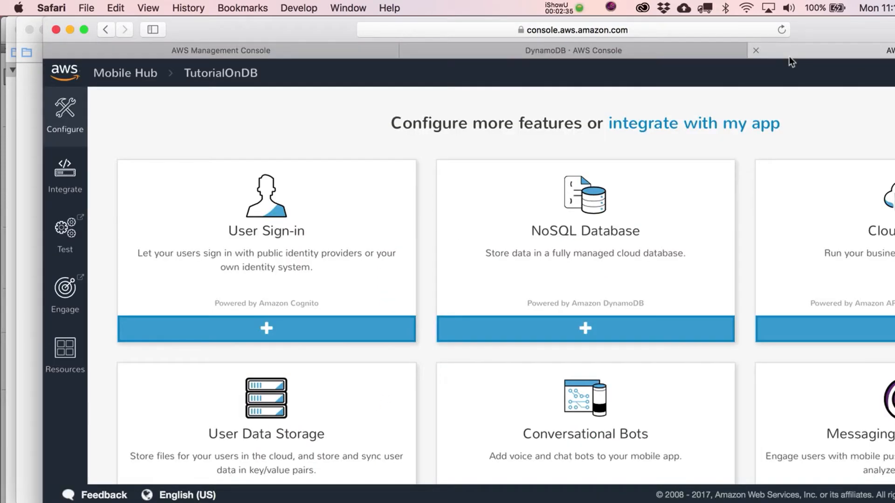
click(574, 50)
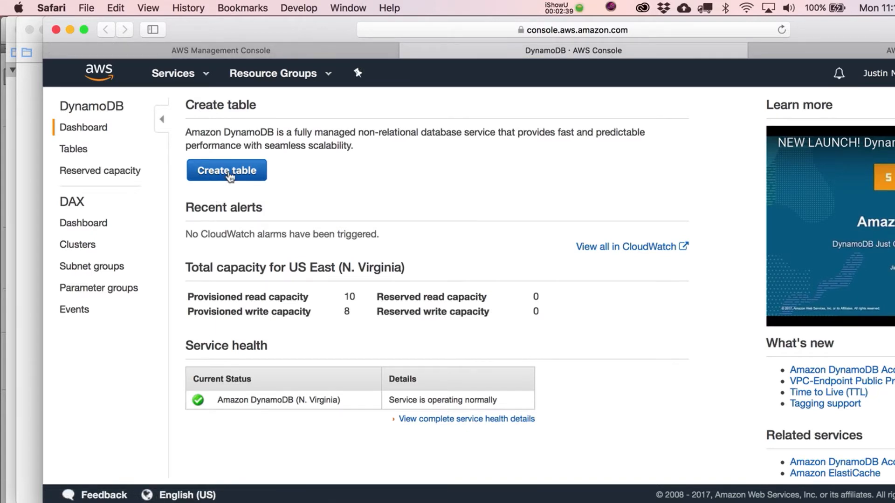
click(226, 170)
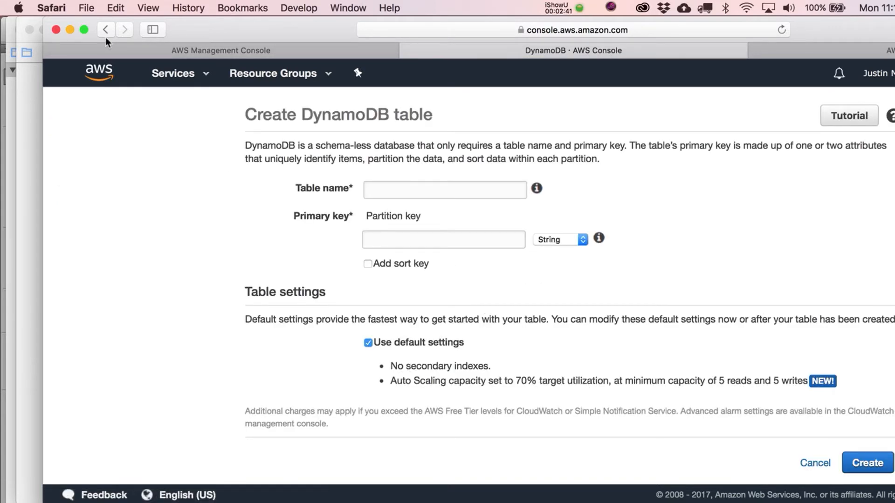
click(105, 29)
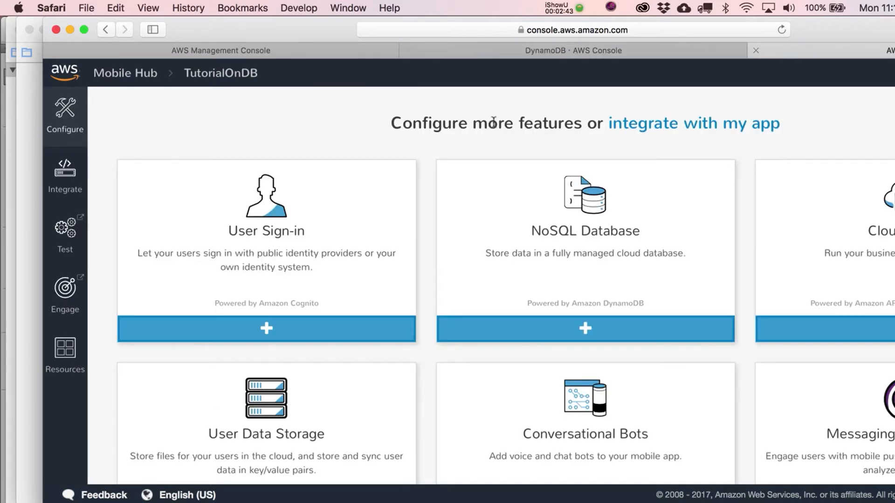
Return to the Mobile Hub projects list and start a new project.
click(124, 73)
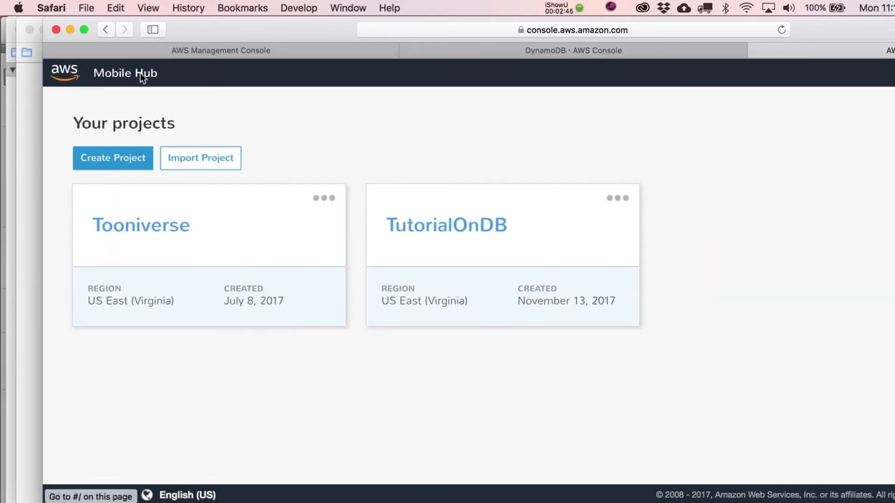
mouse_move(230, 169)
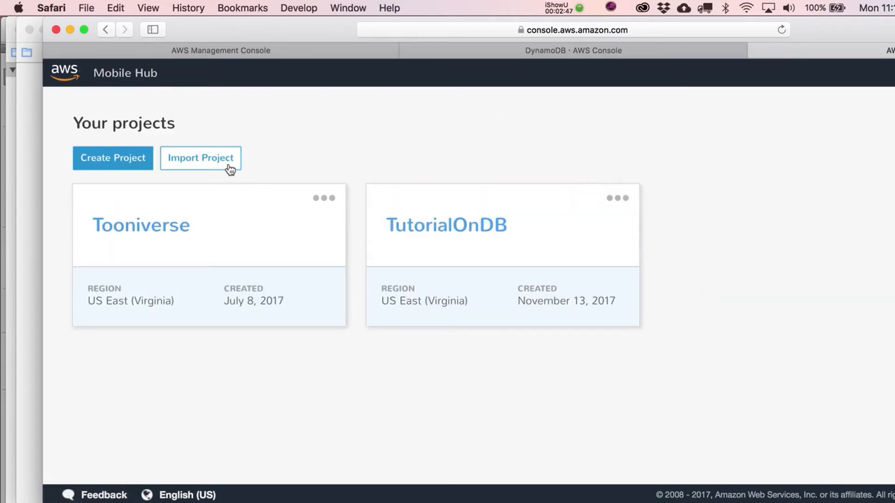
mouse_move(221, 50)
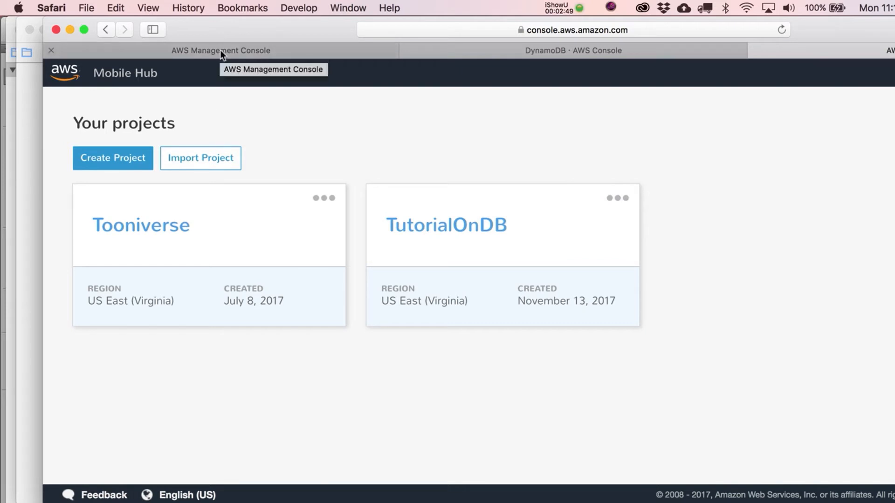
mouse_move(242, 121)
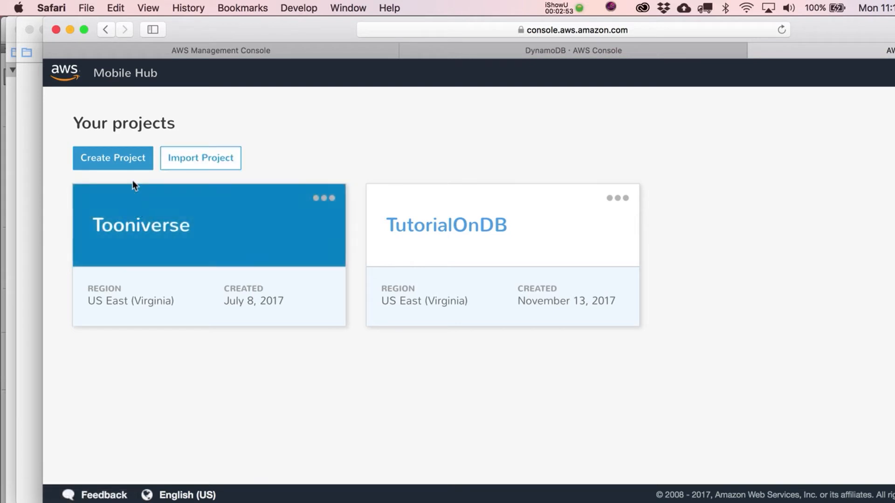
mouse_move(120, 77)
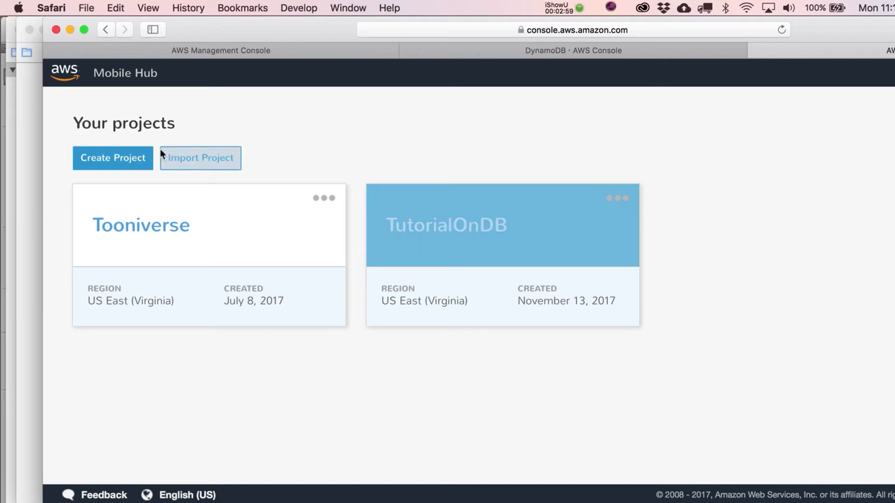
mouse_move(422, 232)
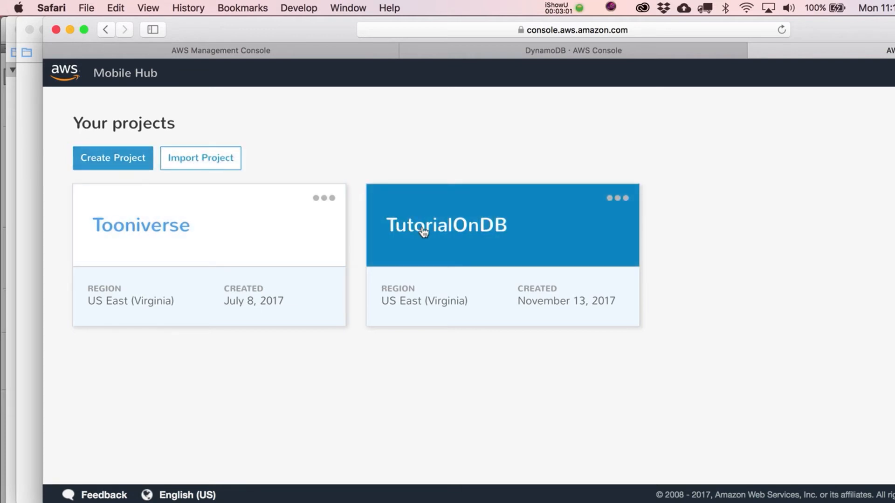
click(113, 158)
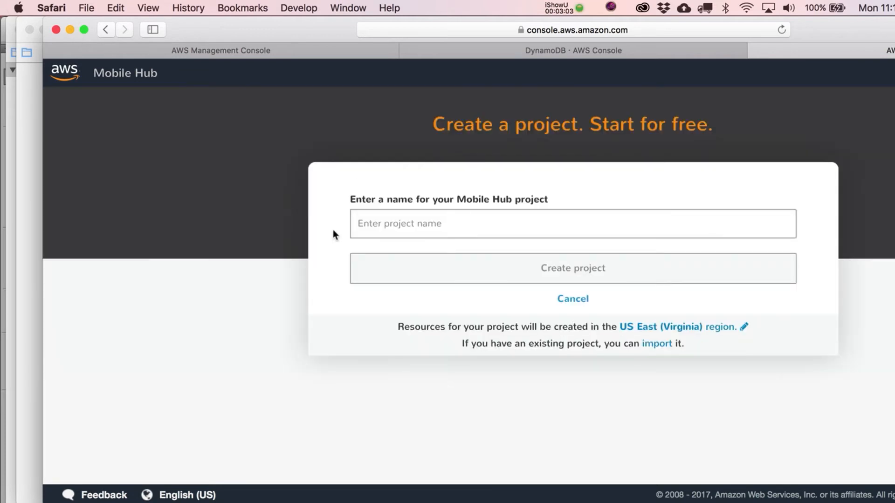
mouse_move(414, 223)
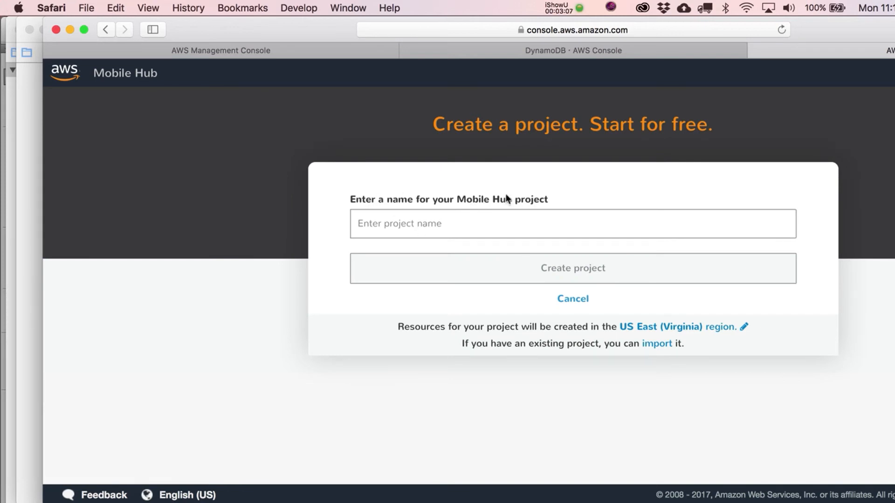
mouse_move(106, 29)
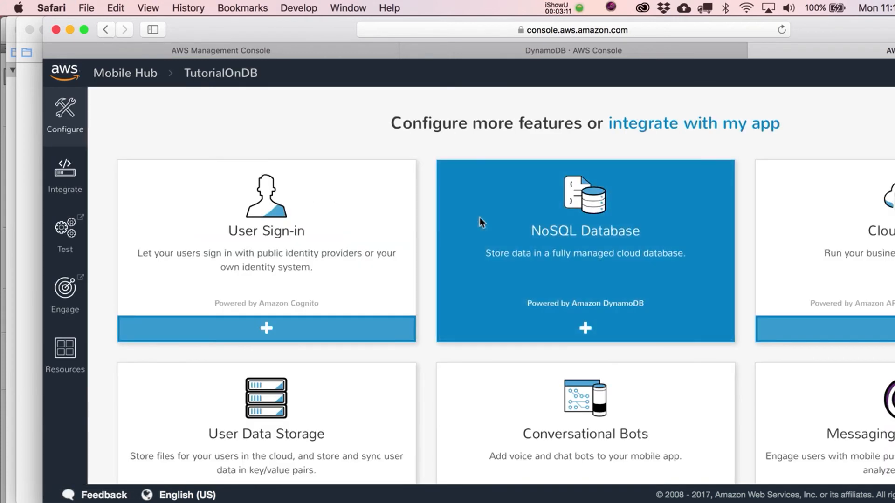
mouse_move(263, 31)
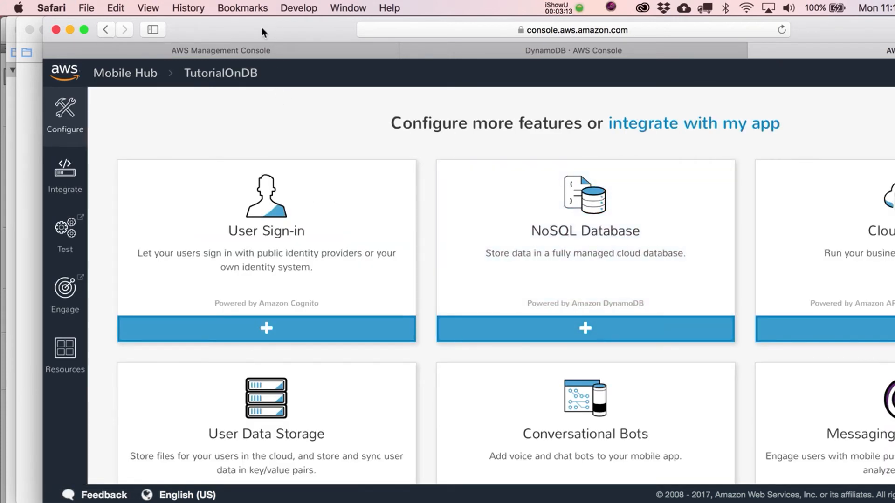
mouse_move(132, 84)
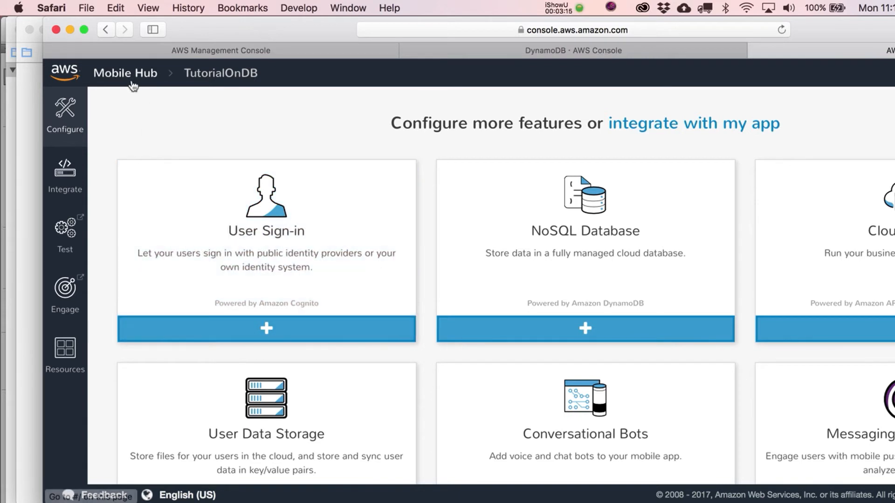
mouse_move(188, 84)
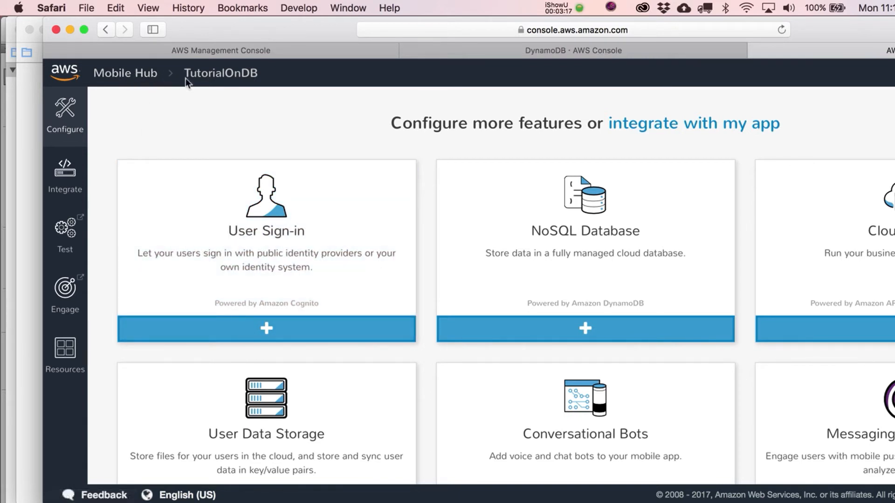
mouse_move(236, 76)
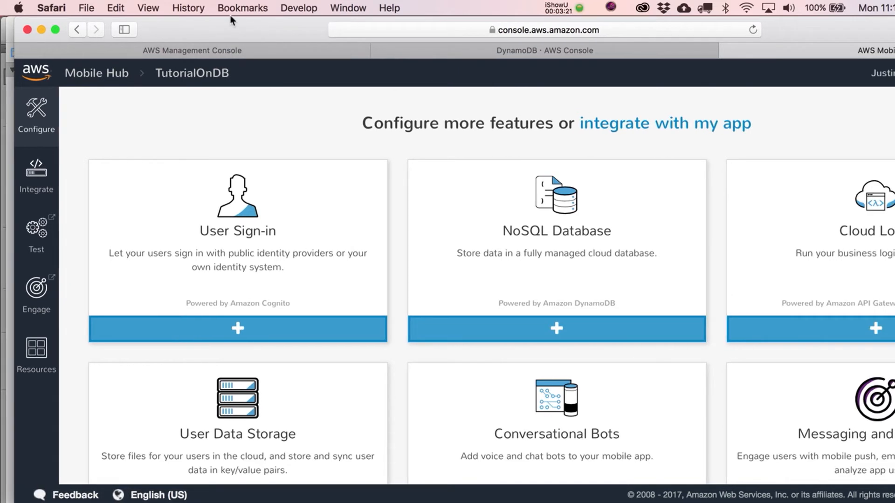
scroll(down, 3)
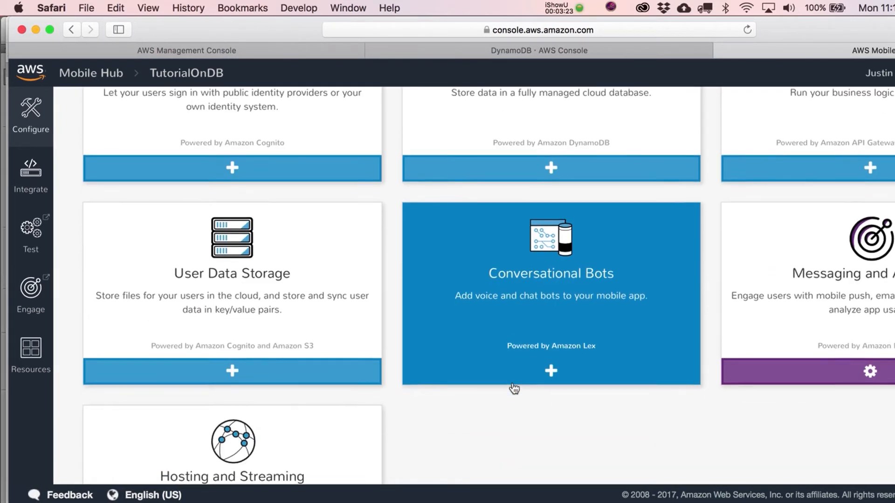
scroll(up, 3)
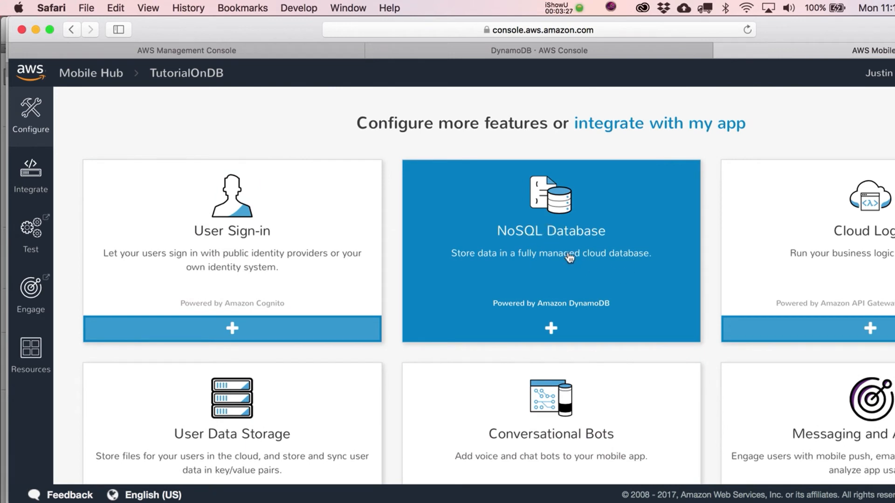
mouse_move(30, 177)
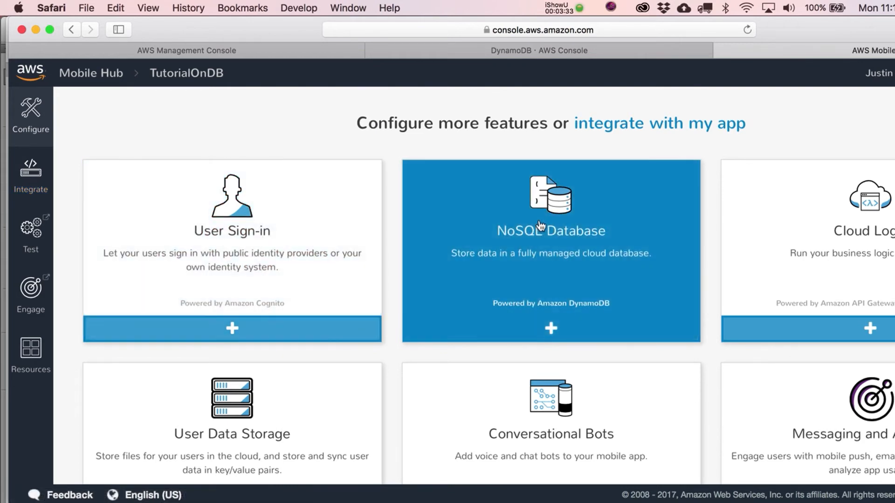
scroll(down, 3)
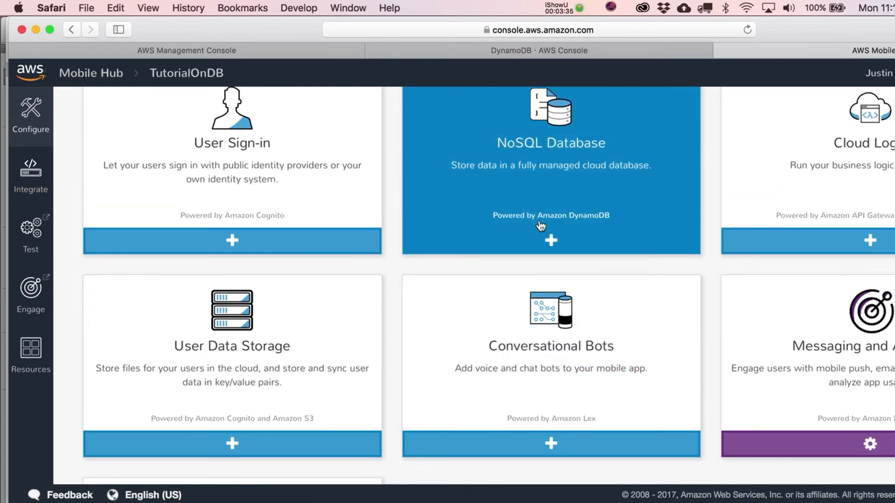
scroll(down, 3)
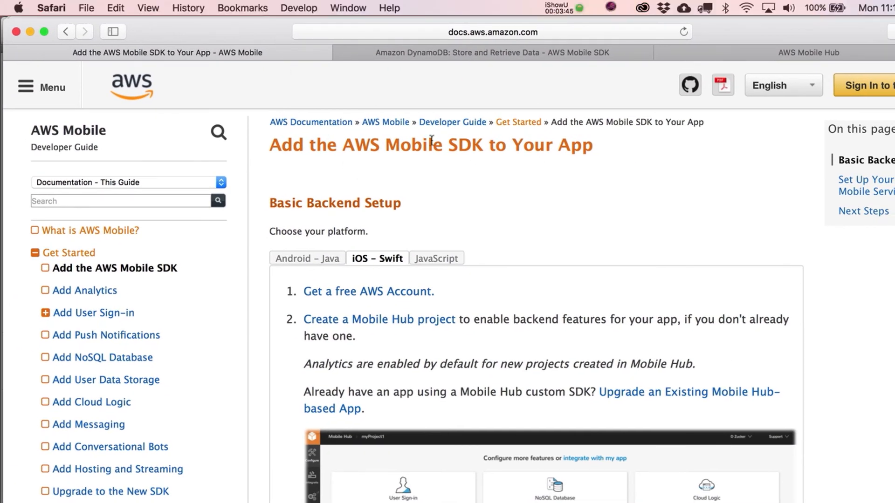
mouse_move(478, 229)
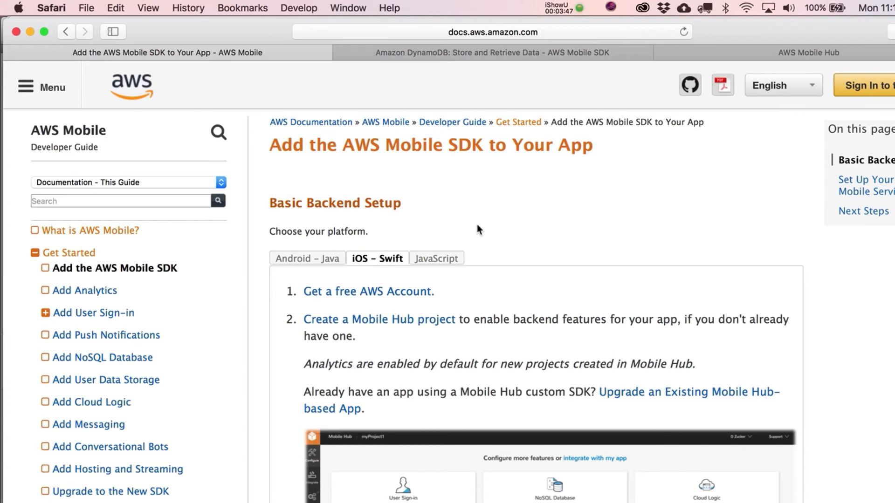
mouse_move(370, 139)
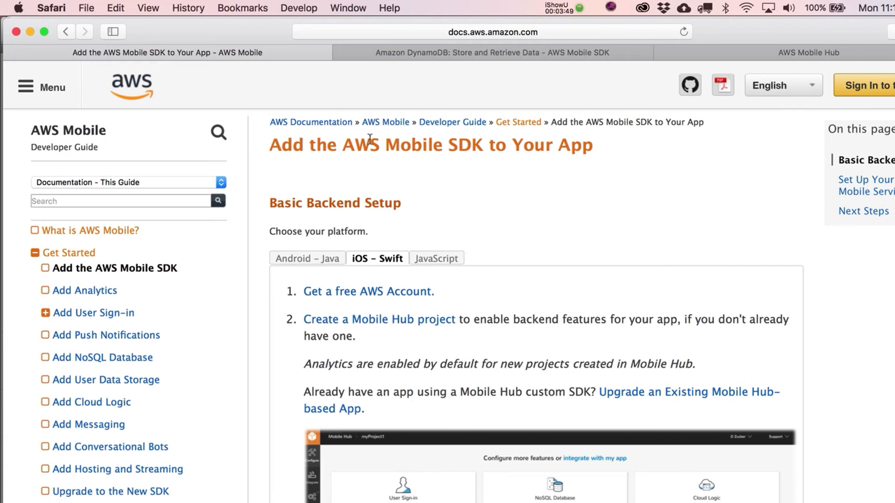
Scroll through the iOS - Swift backend setup steps of the Mobile SDK guide.
scroll(down, 3)
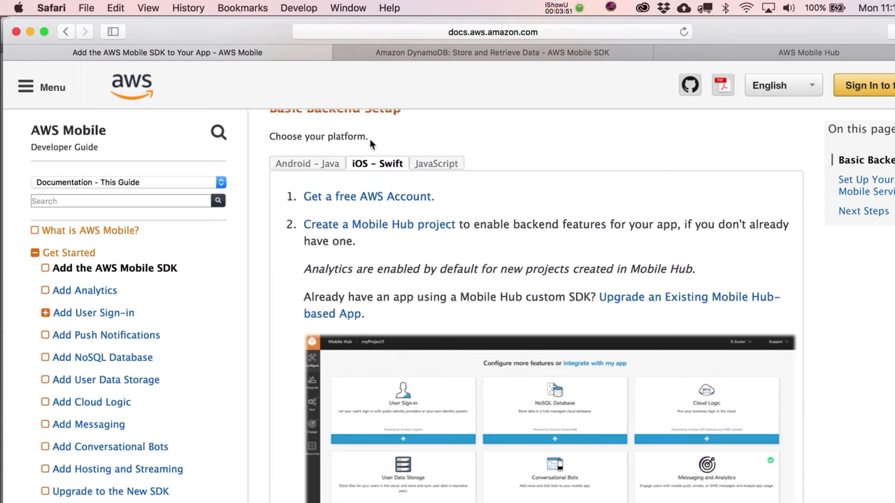
scroll(up, 3)
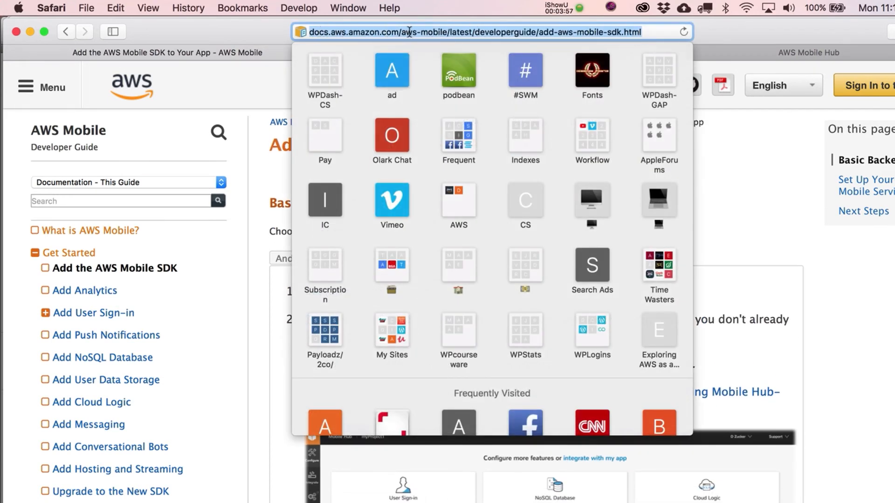
mouse_move(782, 233)
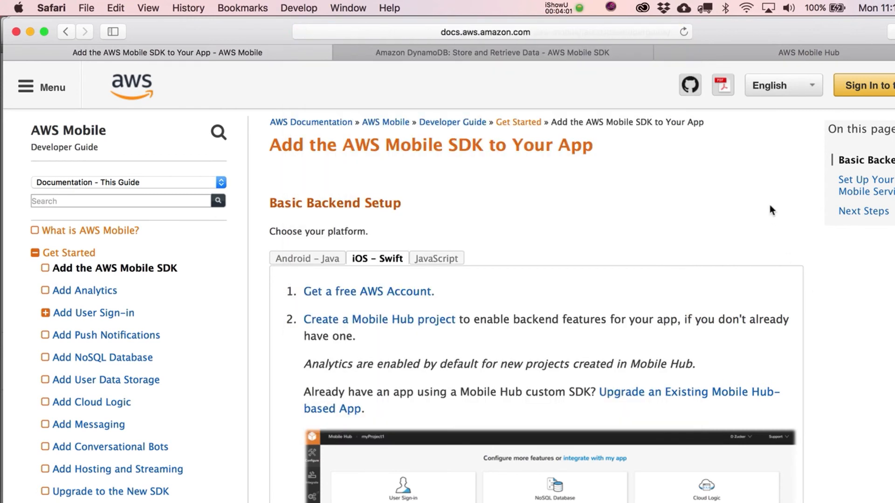
mouse_move(266, 302)
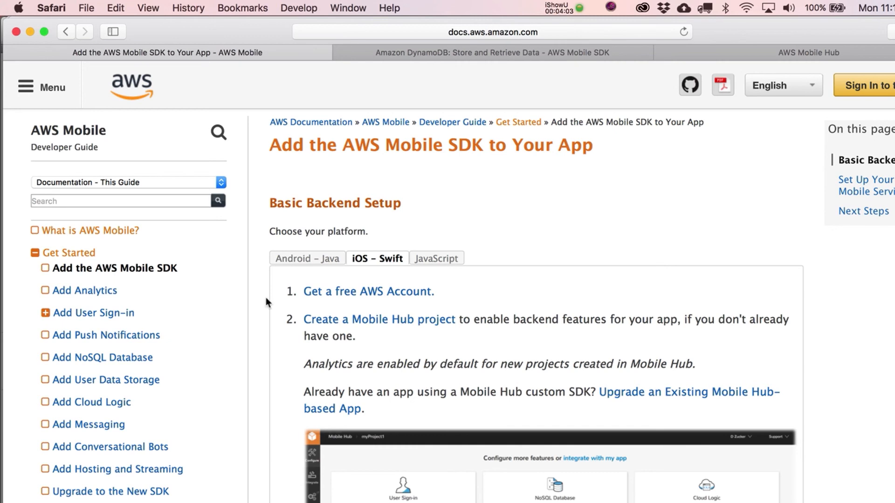
scroll(down, 3)
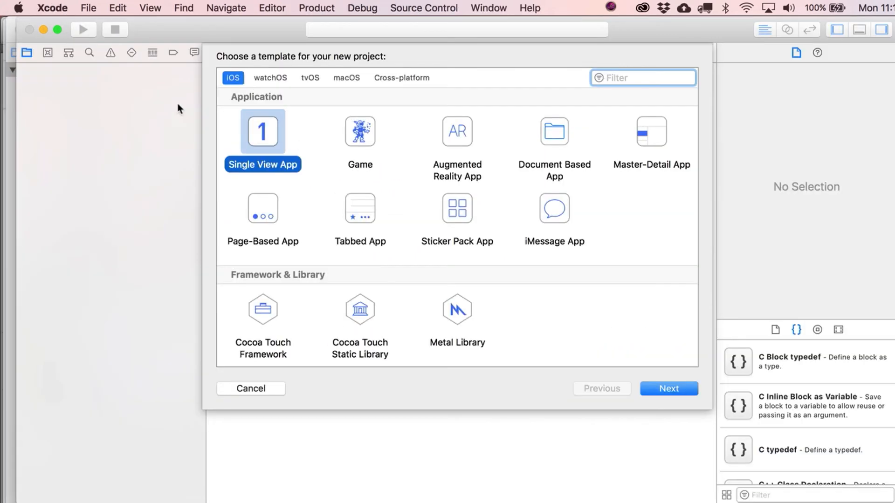
mouse_move(342, 112)
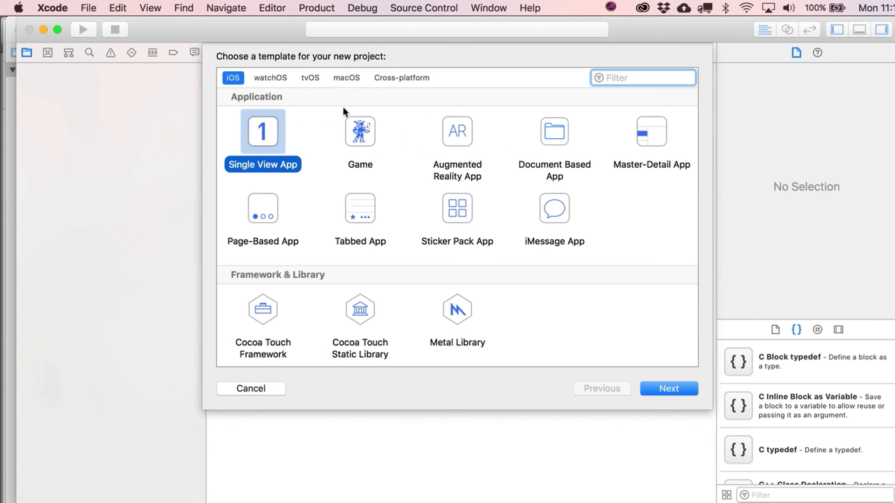
Select the iOS Game template and proceed to the project options.
click(361, 131)
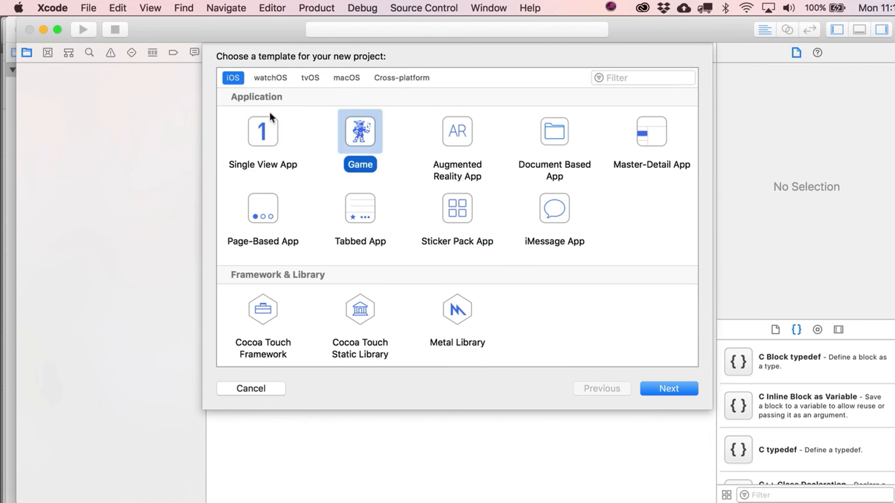
mouse_move(359, 168)
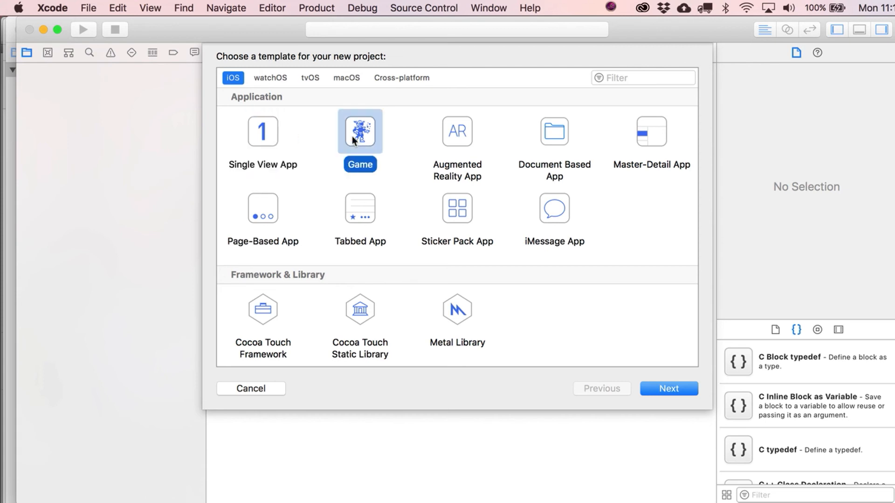
mouse_move(656, 390)
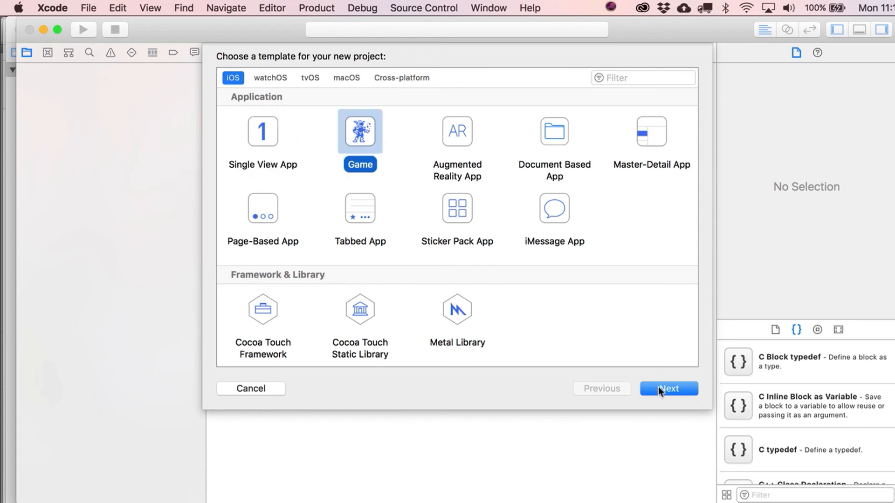
click(668, 388)
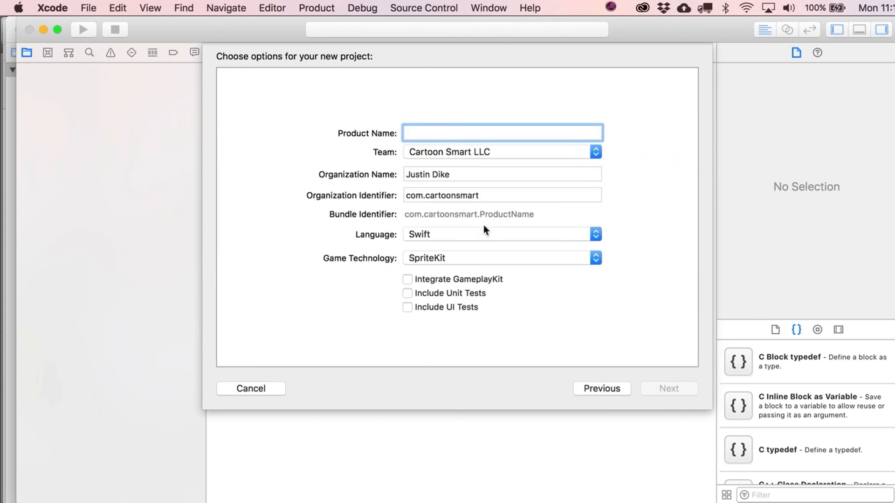
Enter 'TestingD' as the product name and continue to the save location.
click(501, 133)
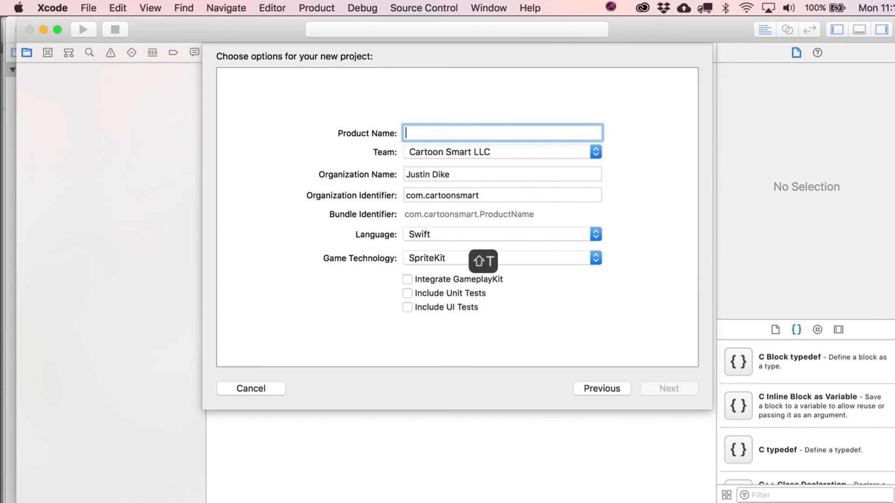
text(TestingD)
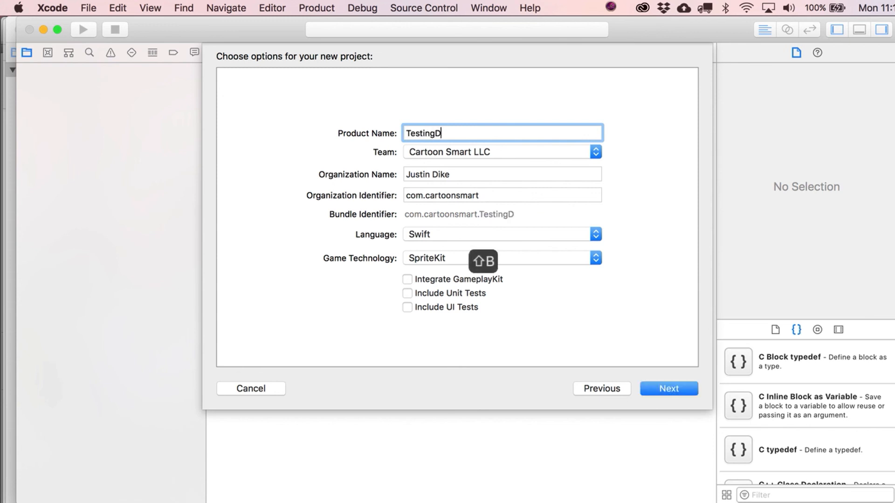
click(668, 389)
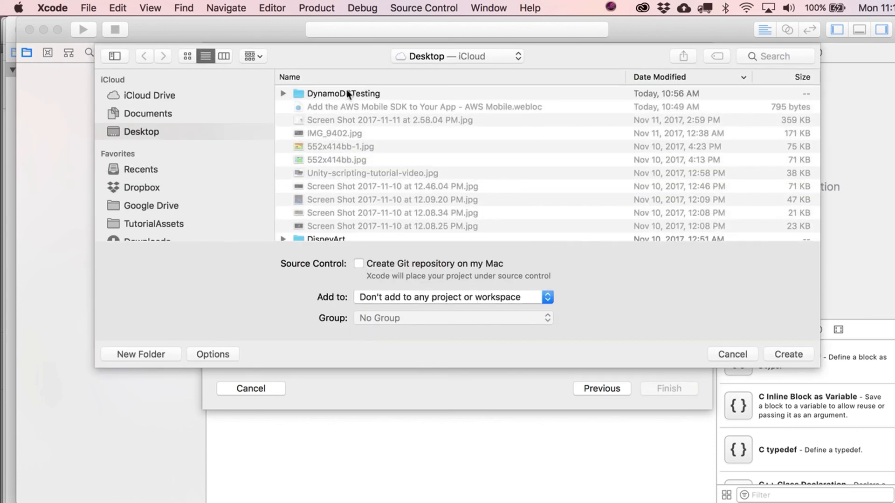
Create the TestingD project inside the Desktop's DynamoDBTesting folder.
double_click(343, 94)
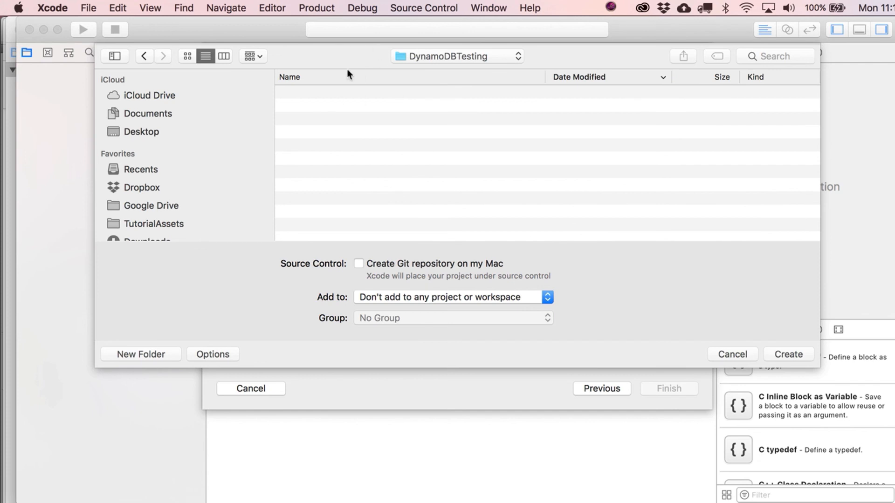
mouse_move(744, 317)
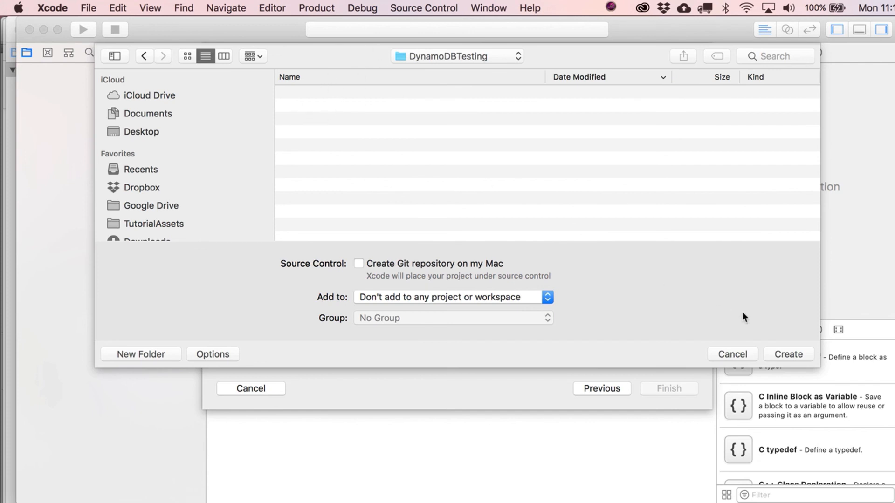
click(732, 354)
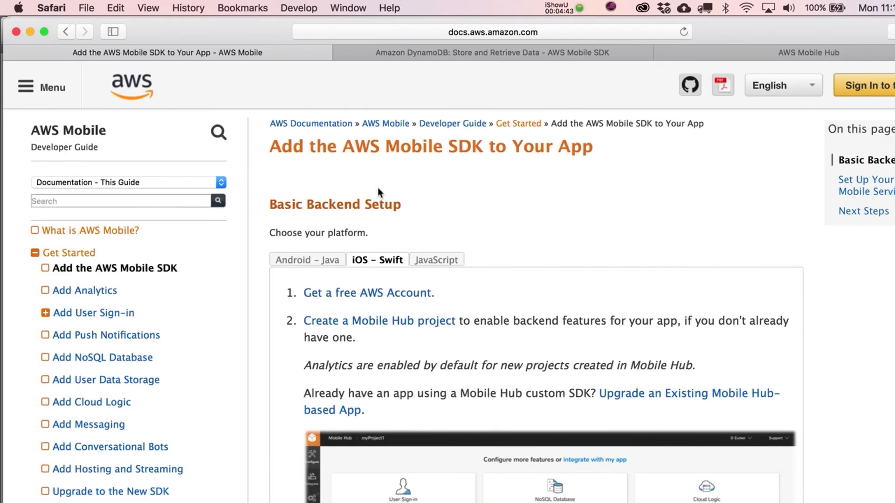
Scroll the Mobile SDK guide down to the Mobile Hub project step.
scroll(down, 3)
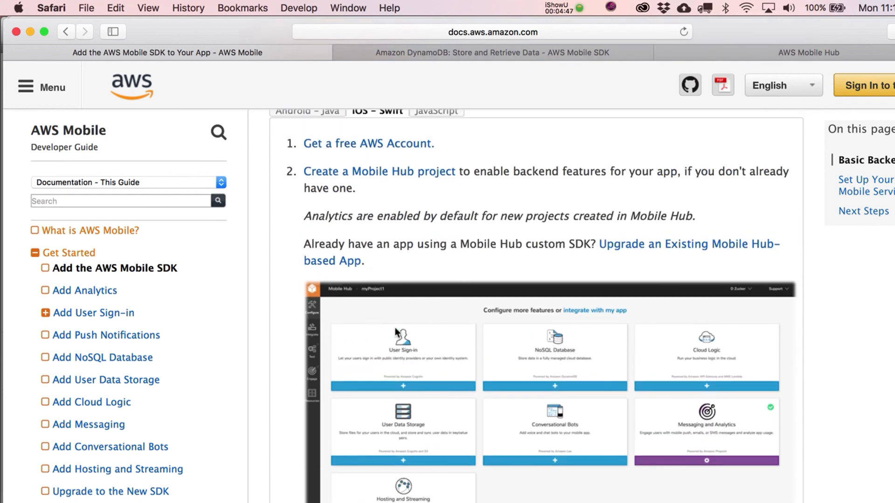
scroll(down, 3)
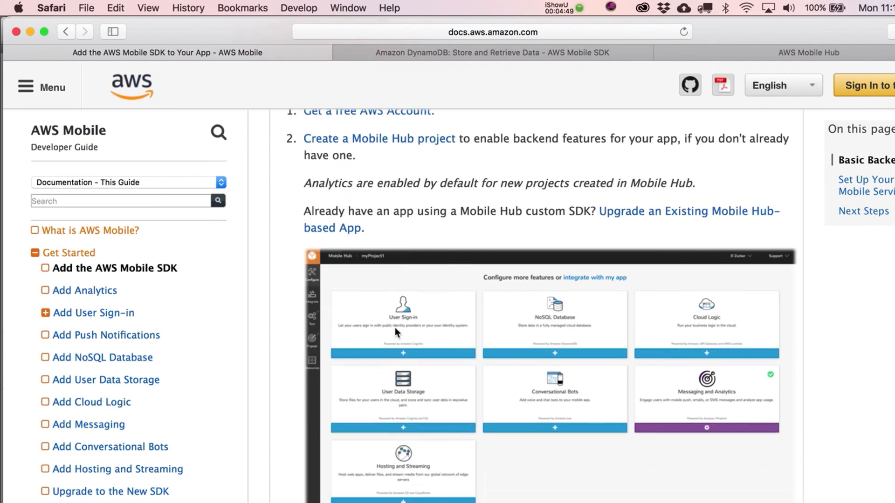